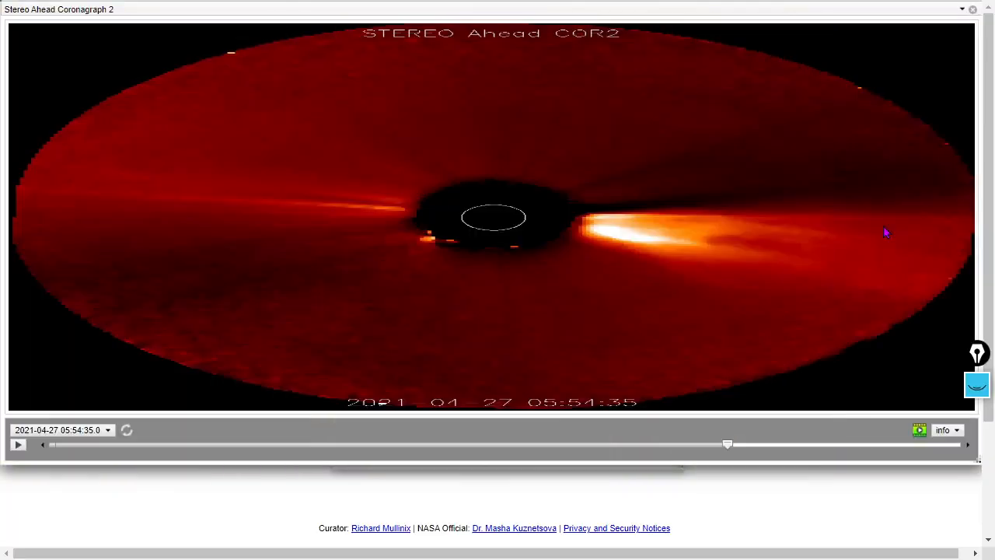
mouse_move(962, 17)
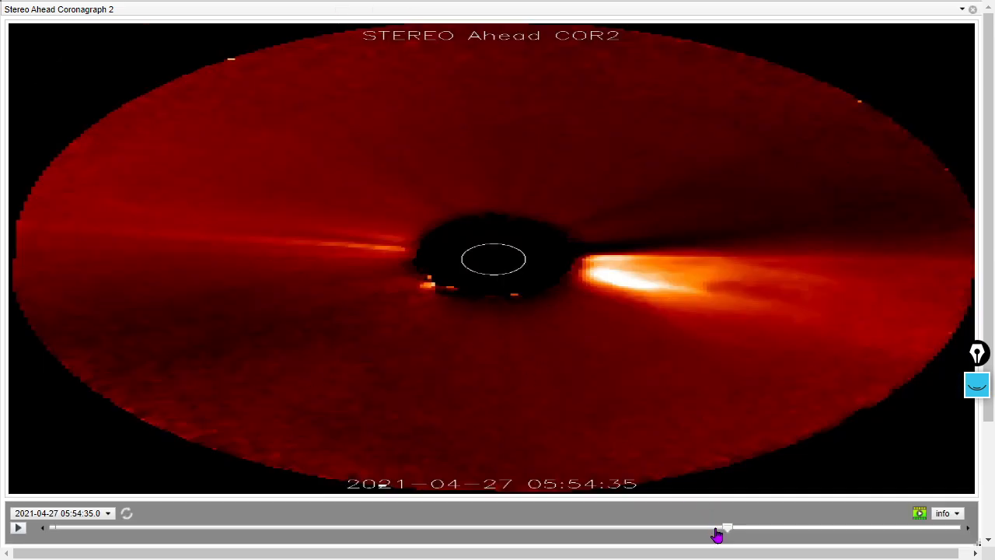
- Scrub the COR2 images across April 27, jumping between 07:54:35 and 17:39:35
left_click_drag(727, 527, 846, 532)
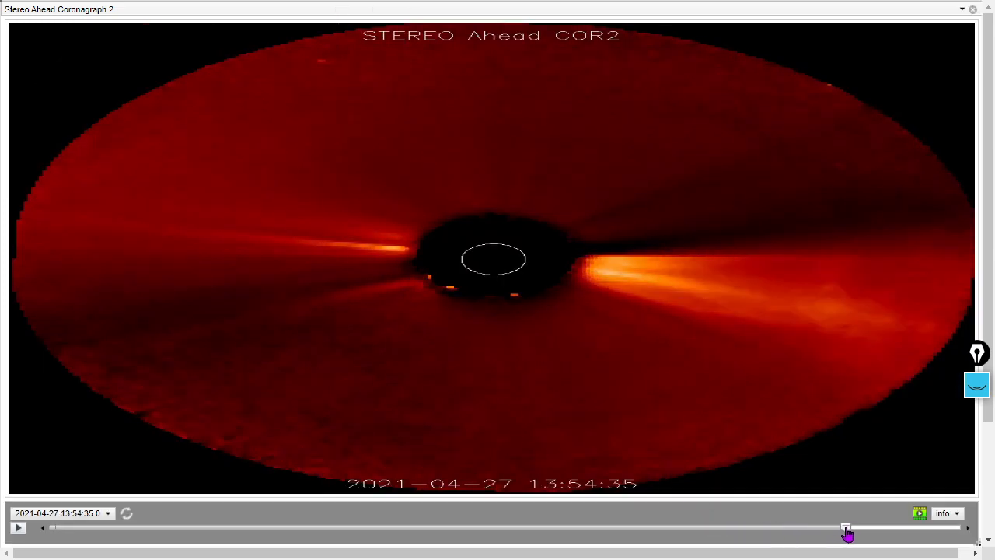
left_click_drag(846, 533, 773, 533)
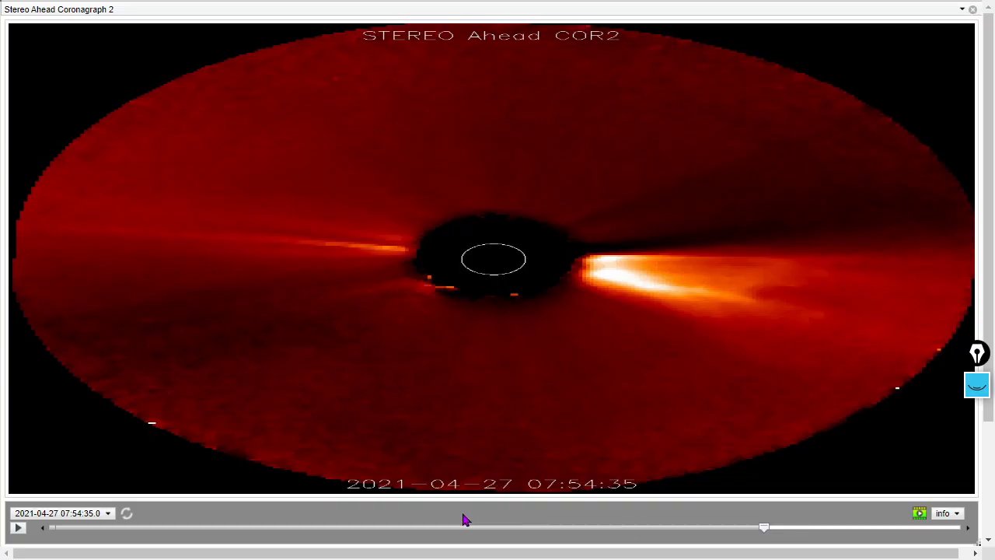
left_click_drag(764, 527, 863, 529)
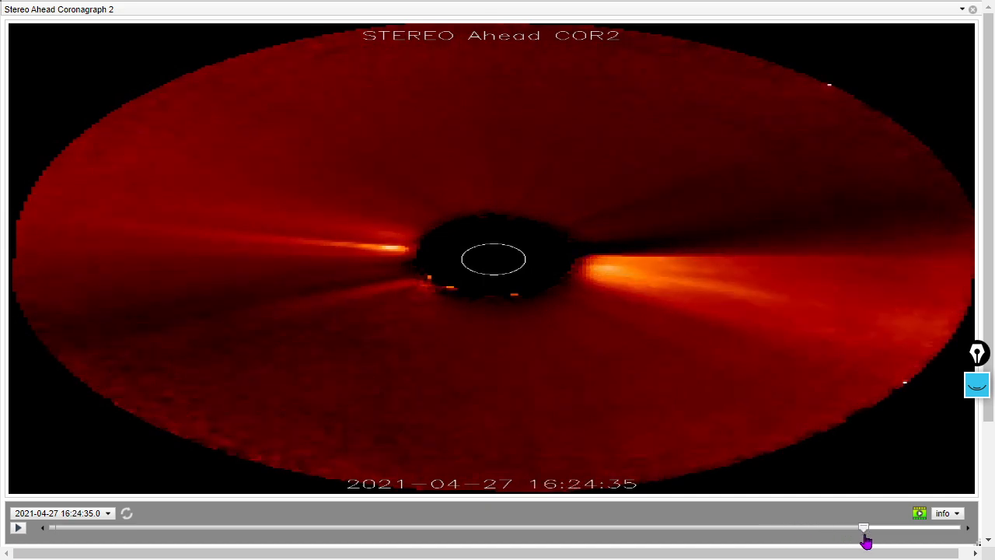
left_click_drag(863, 527, 890, 527)
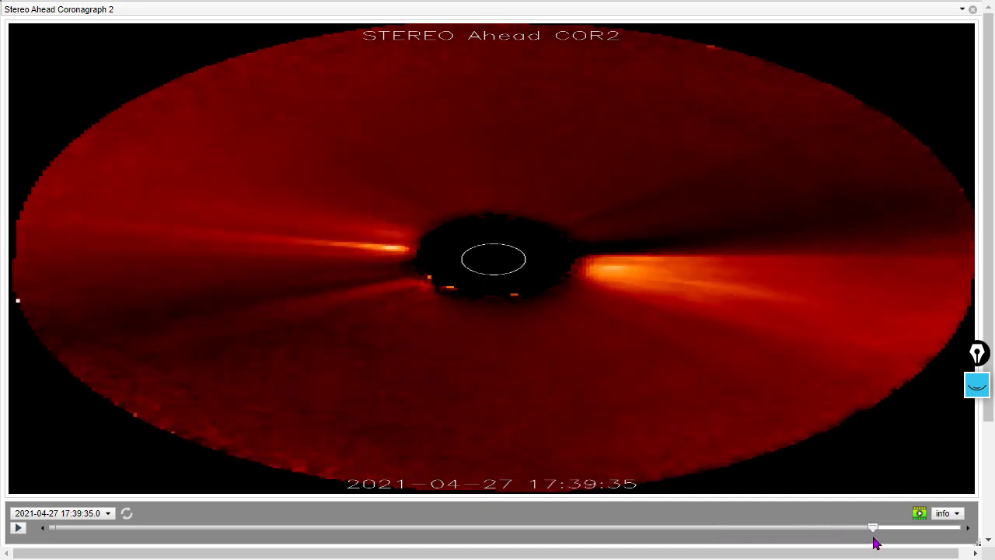
- Step COR2 frames between April 26 22:24:35 and April 27 03:54:35, following the ejection
left_click_drag(873, 527, 618, 527)
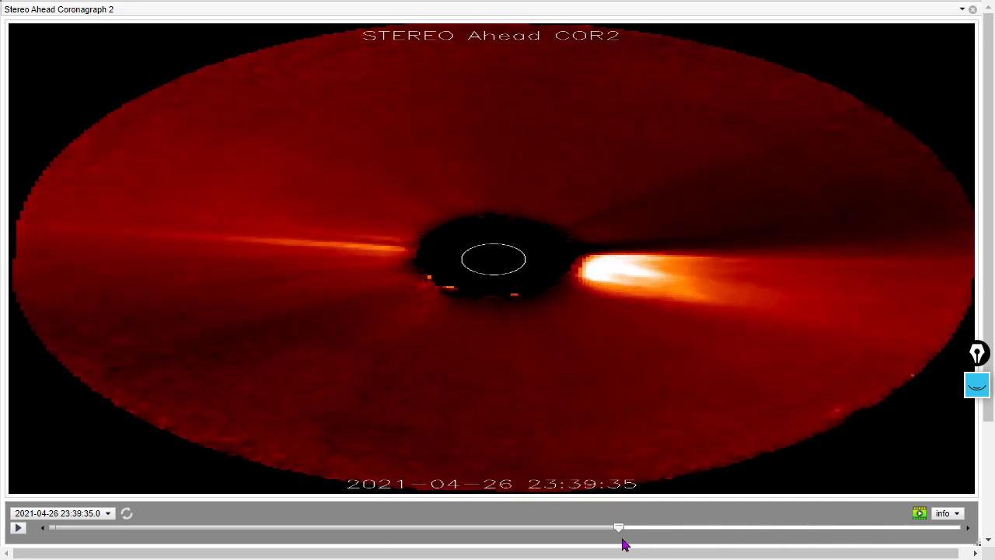
left_click_drag(618, 527, 709, 527)
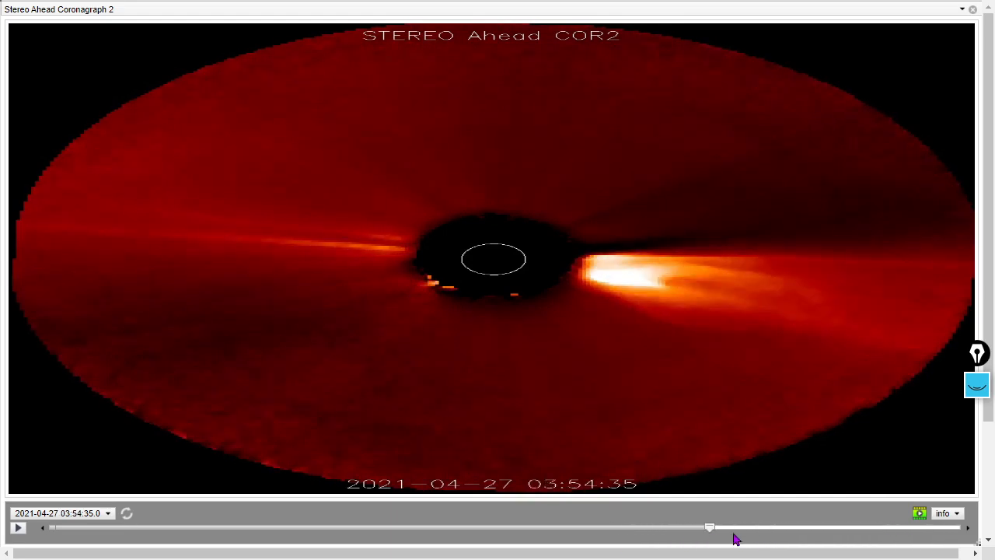
left_click_drag(709, 527, 663, 527)
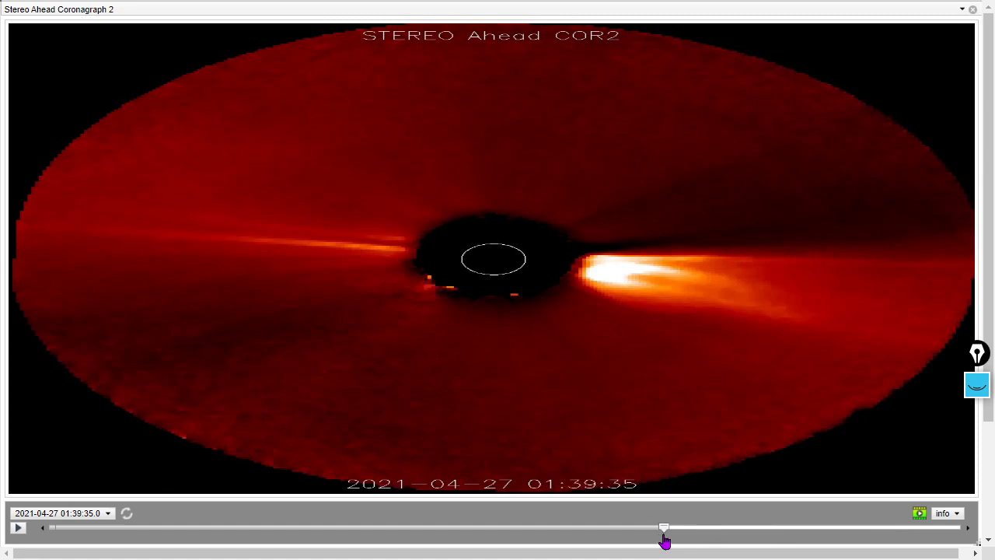
left_click_drag(664, 529, 682, 529)
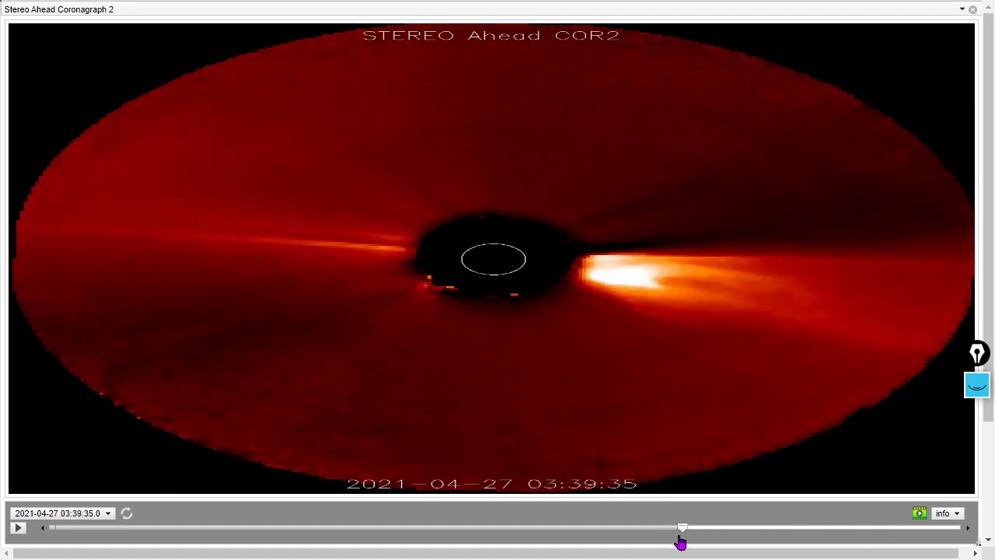
left_click_drag(683, 528, 601, 527)
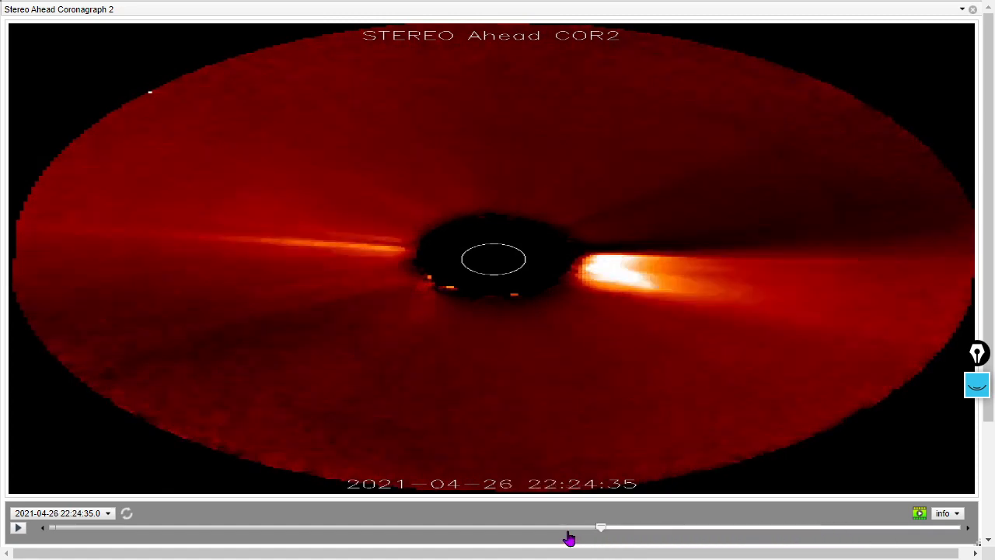
left_click_drag(601, 527, 736, 527)
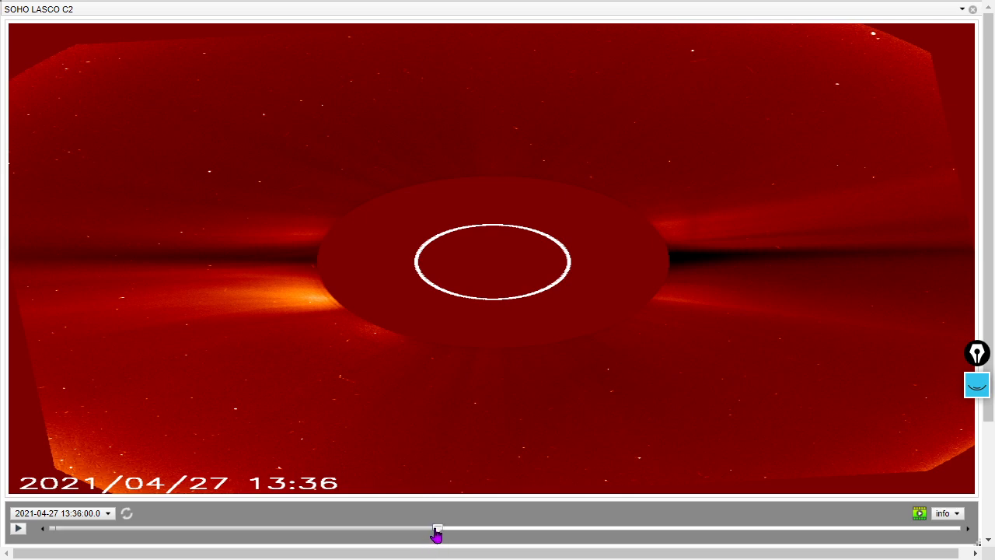
- Advance the LASCO C2 slider through 17:12 and 18:12 to the 20:00 frame
left_click_drag(436, 529, 582, 529)
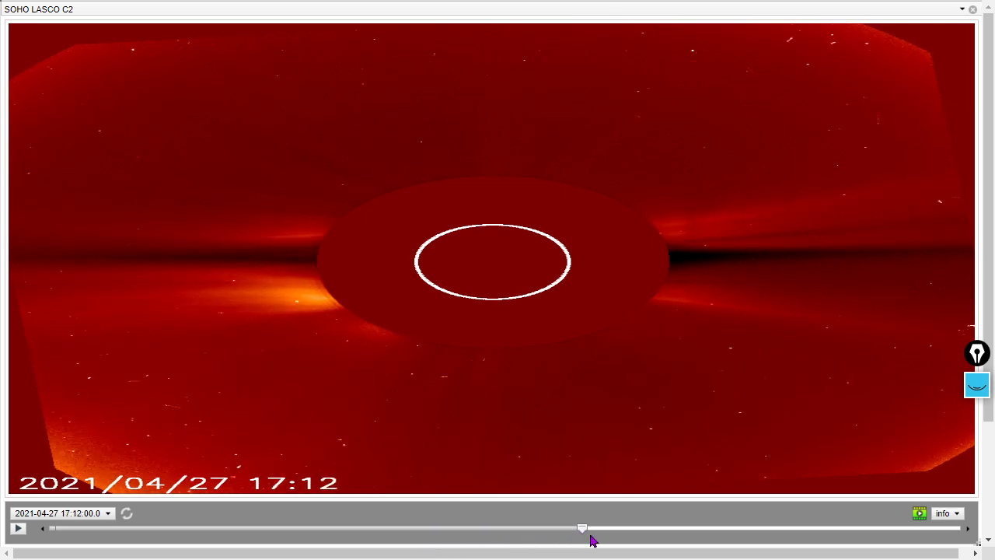
left_click_drag(581, 529, 628, 529)
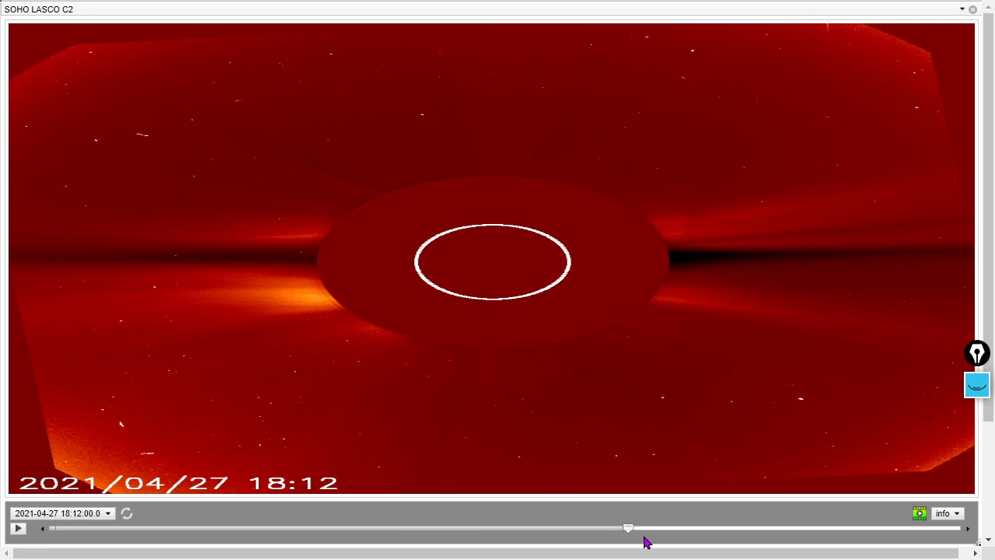
left_click_drag(628, 528, 709, 529)
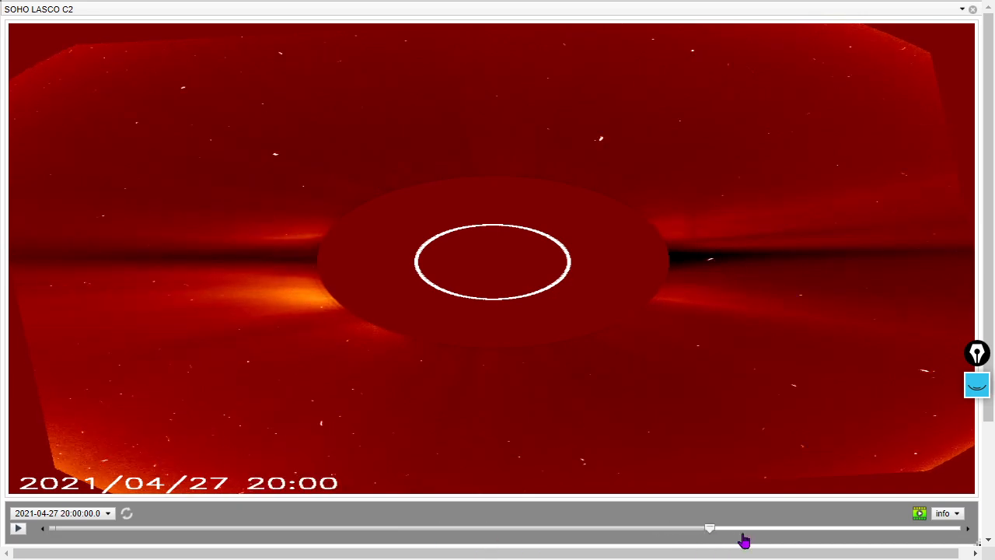
left_click_drag(709, 528, 574, 527)
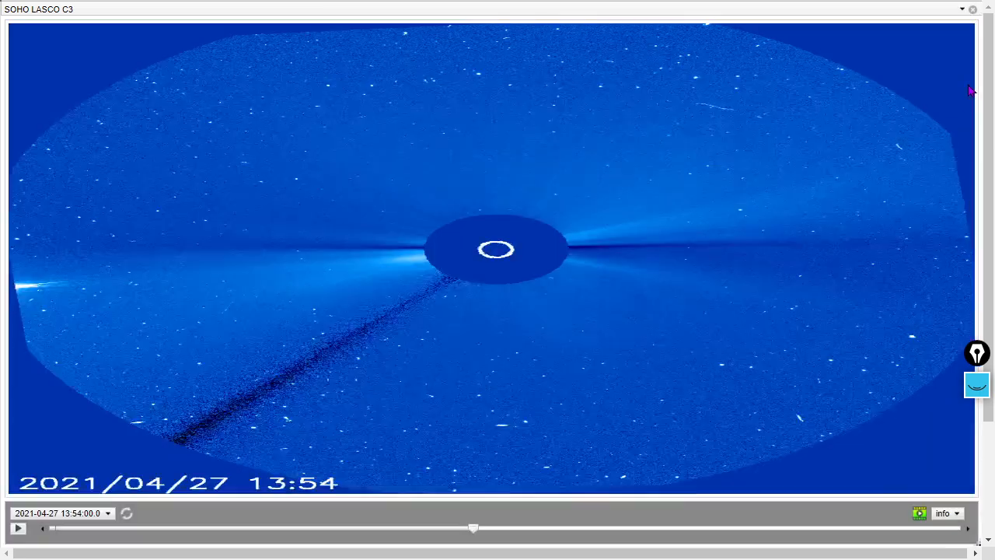
- Move the LASCO C3 images back to 11:54, then forward to 13:30
left_click(18, 529)
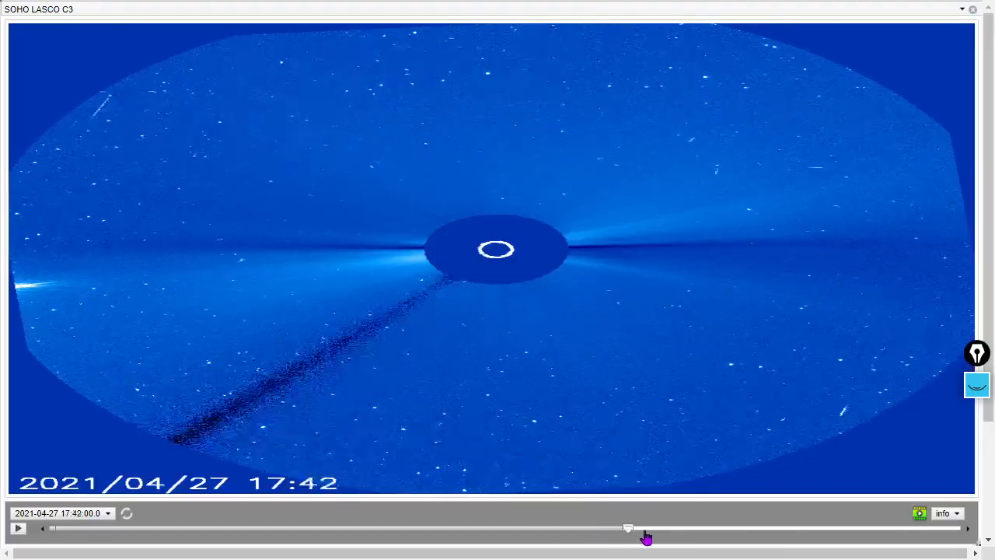
left_click_drag(629, 529, 400, 529)
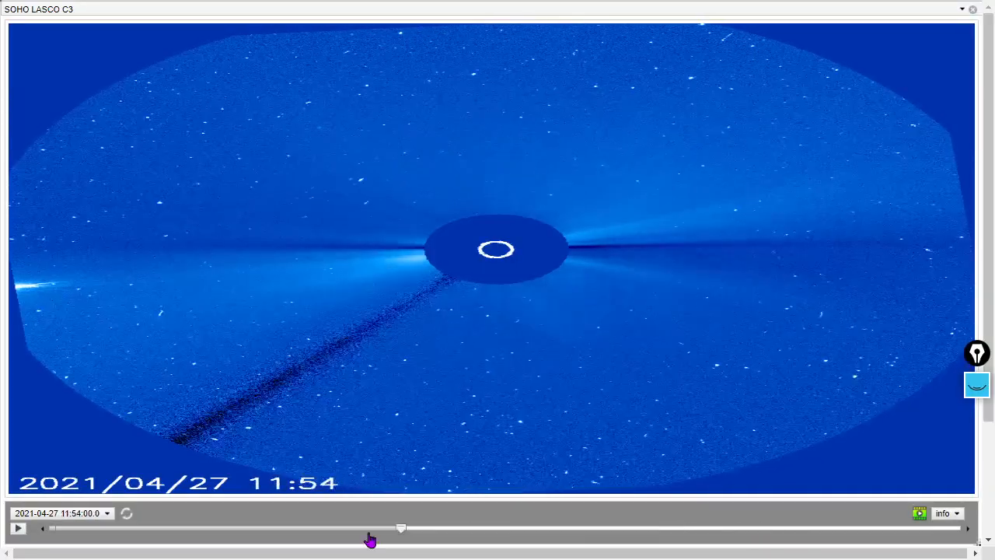
left_click_drag(401, 529, 801, 528)
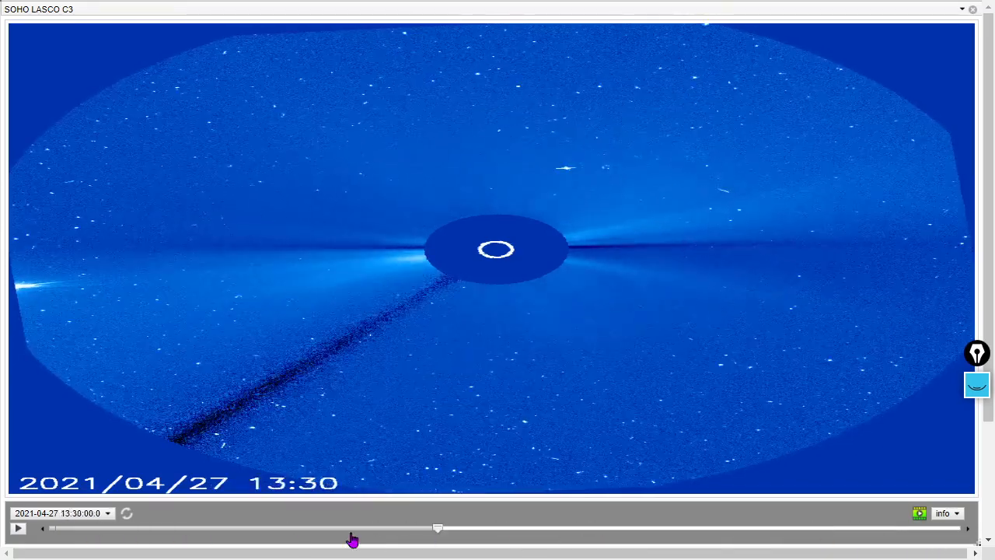
- Animate the C3 sequence, then drag back to the 05:06 frame
left_click(18, 528)
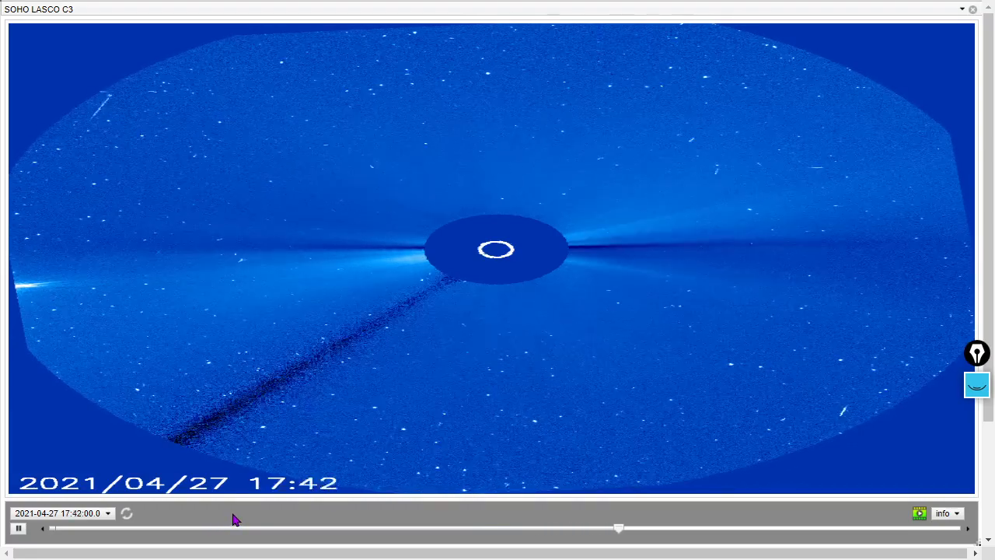
left_click_drag(618, 529, 673, 529)
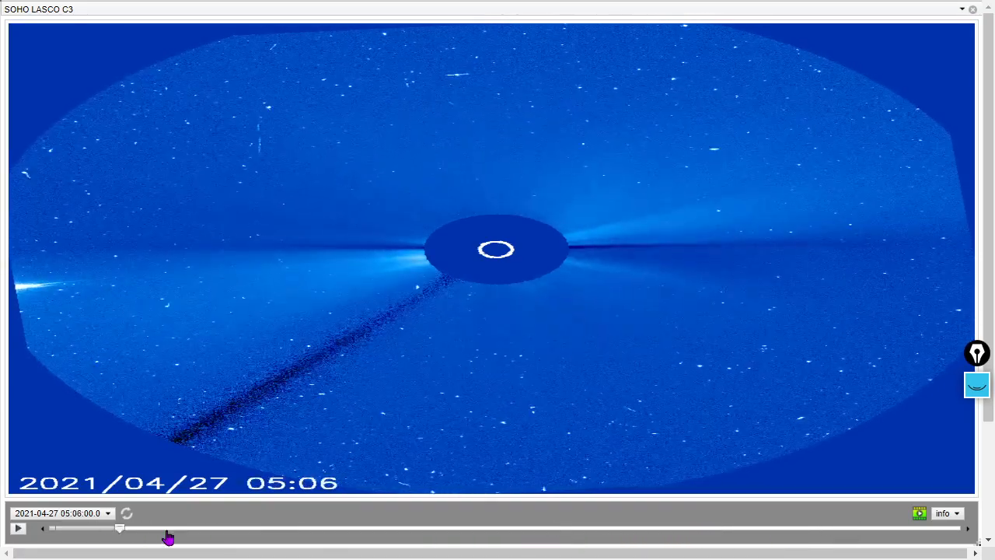
left_click_drag(119, 528, 737, 528)
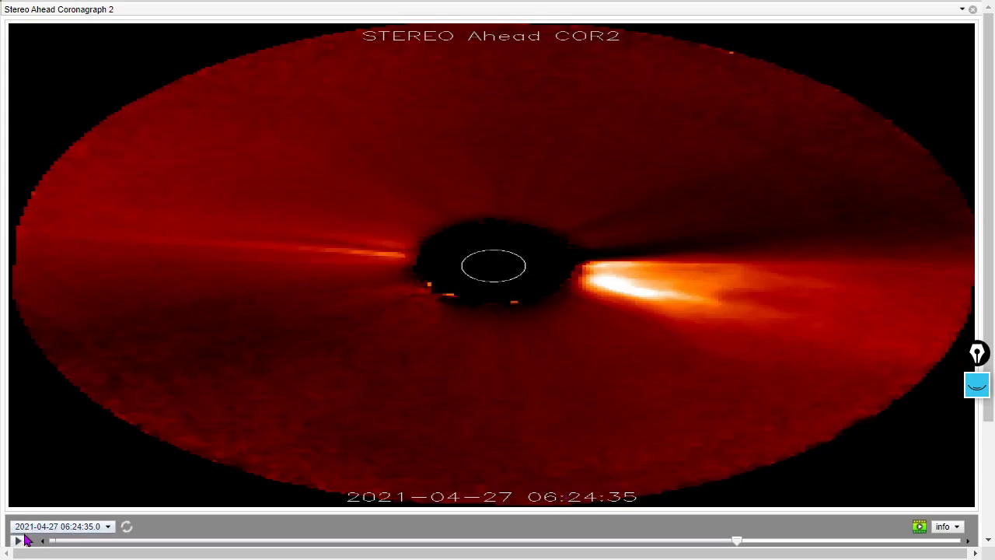
left_click_drag(737, 540, 700, 541)
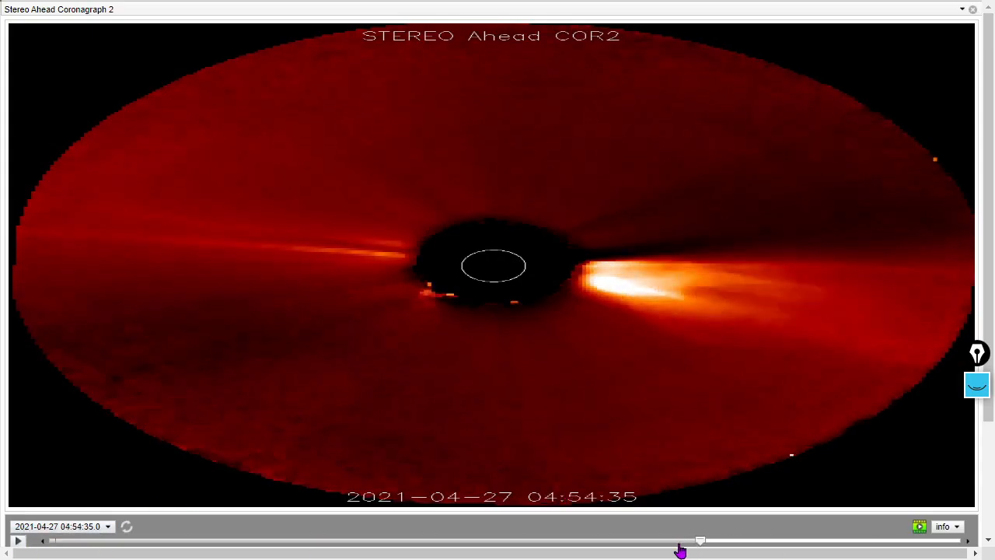
left_click_drag(700, 539, 420, 539)
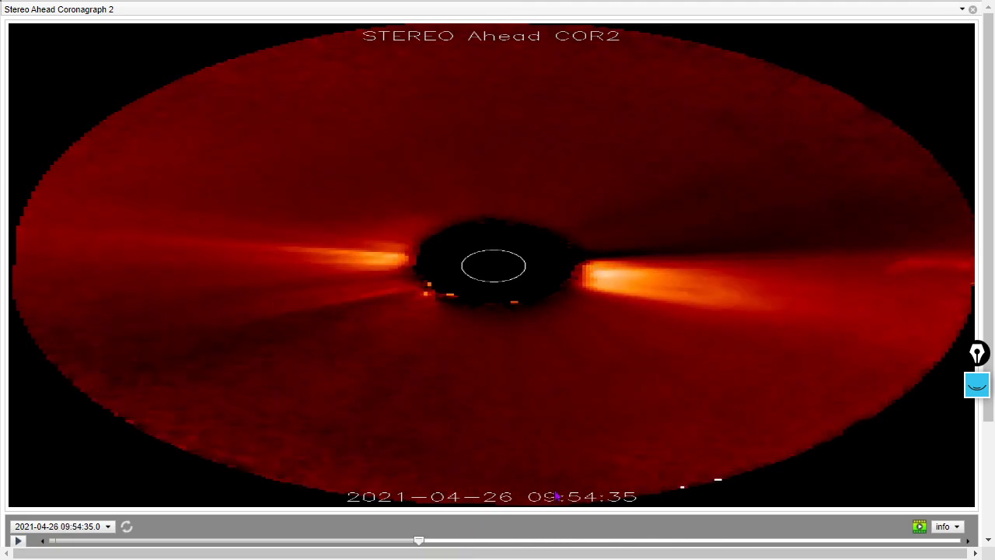
left_click(18, 540)
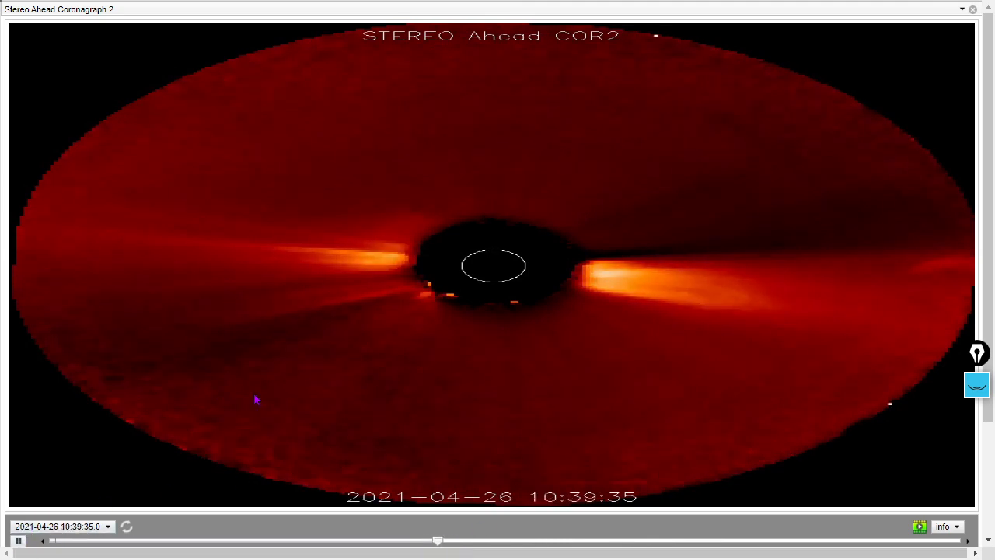